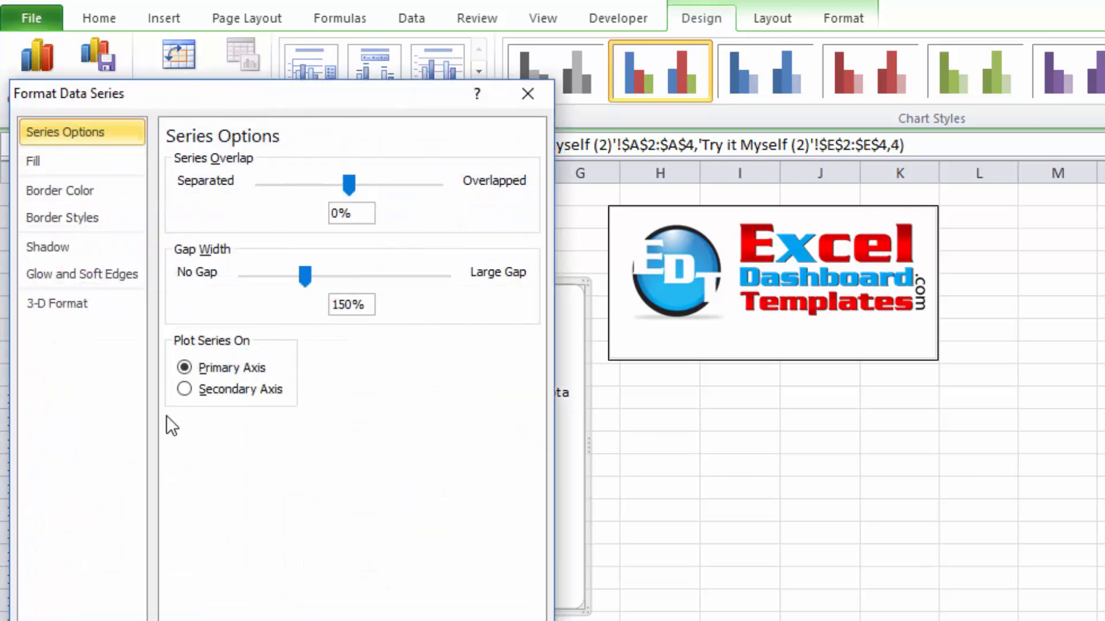
Plot the Tea series on the secondary axis in Format Data Series.
left_click(528, 93)
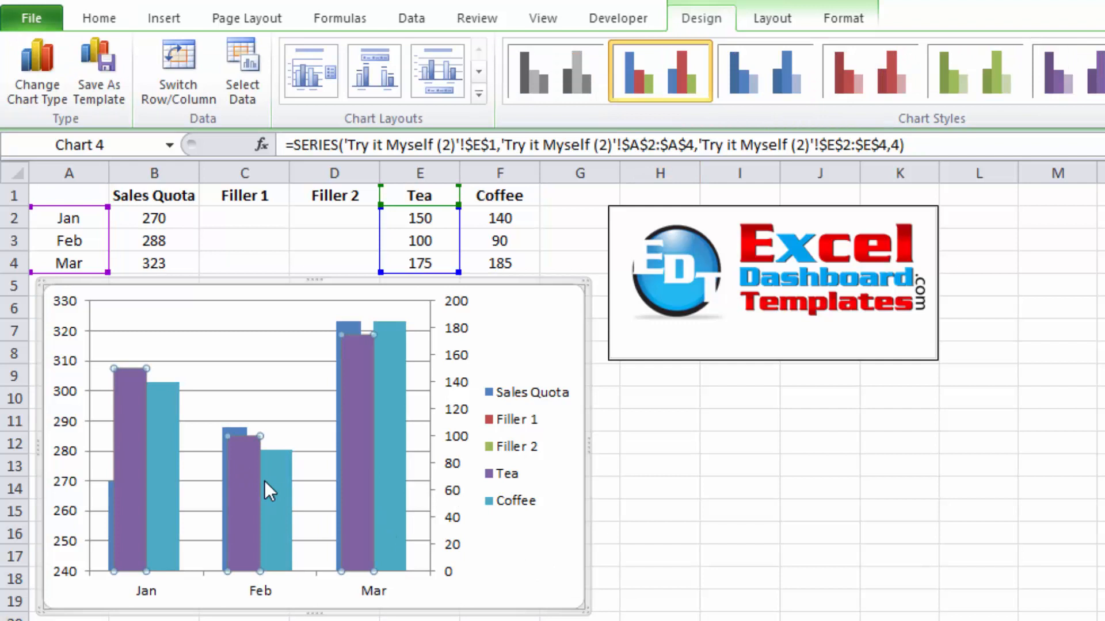
mouse_move(37, 74)
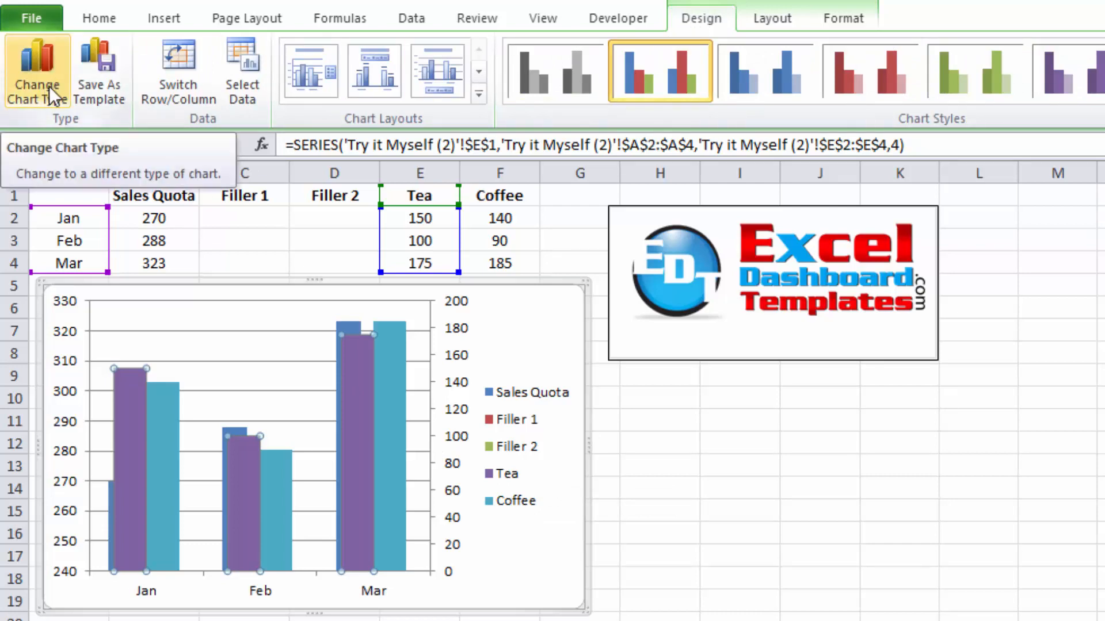